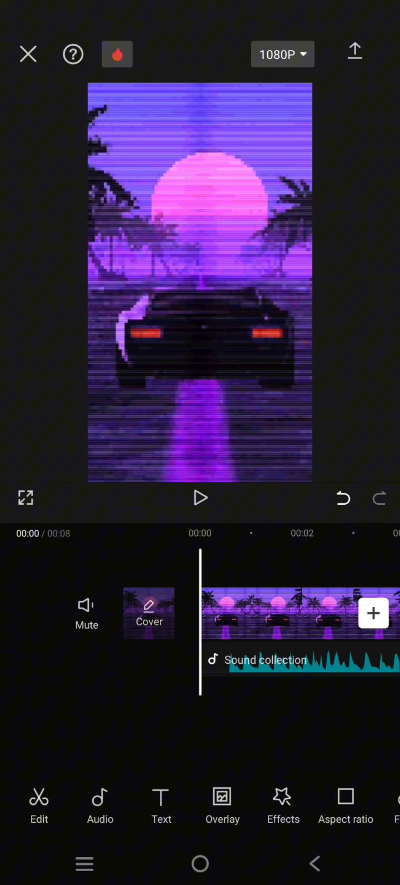
Step: Scroll the timeline right to reach the Happy Dance music track below the car clip
scroll("right", 3)
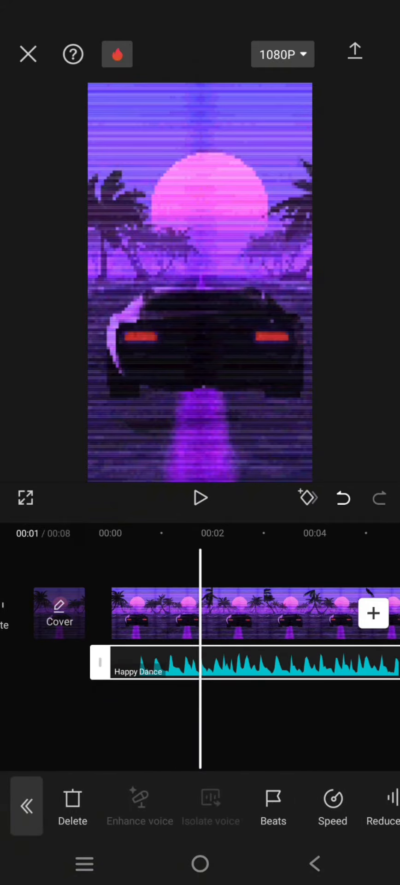
Step: Auto-generate beat markers on Happy Dance, with detection pushed toward Intense
left_click(273, 807)
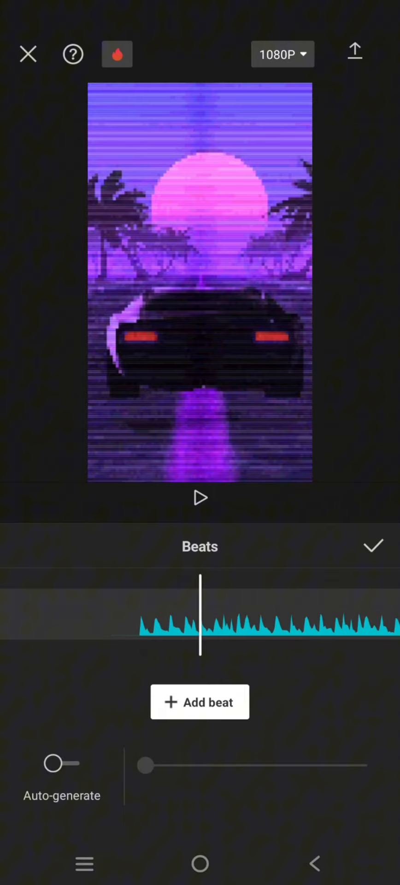
left_click(61, 763)
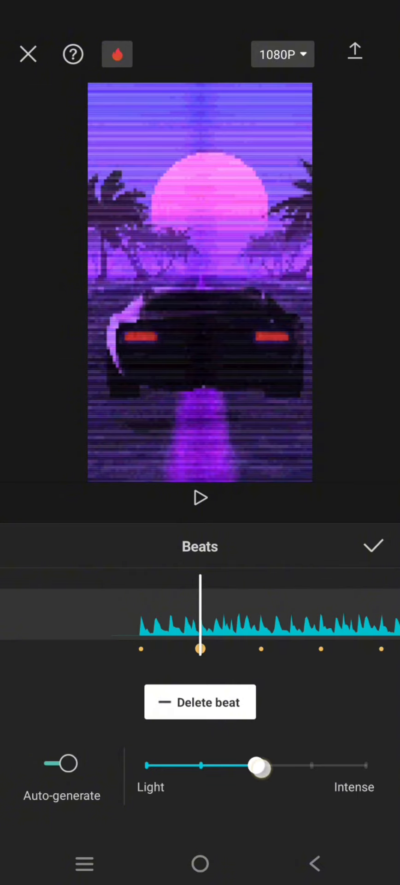
left_click_drag(260, 766, 312, 766)
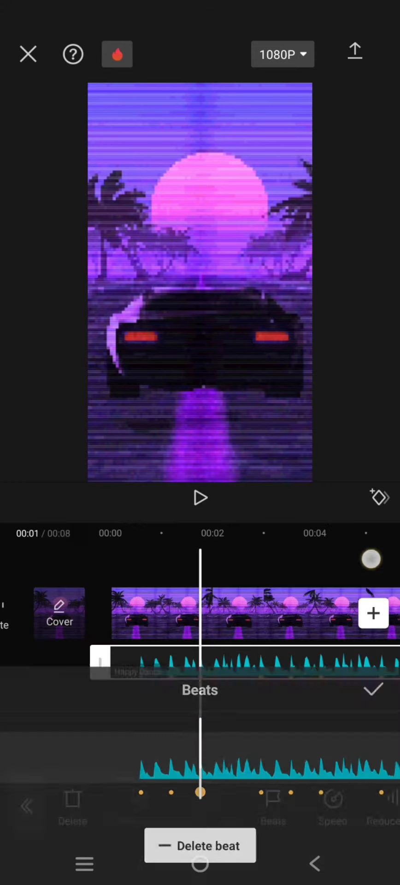
left_click(371, 689)
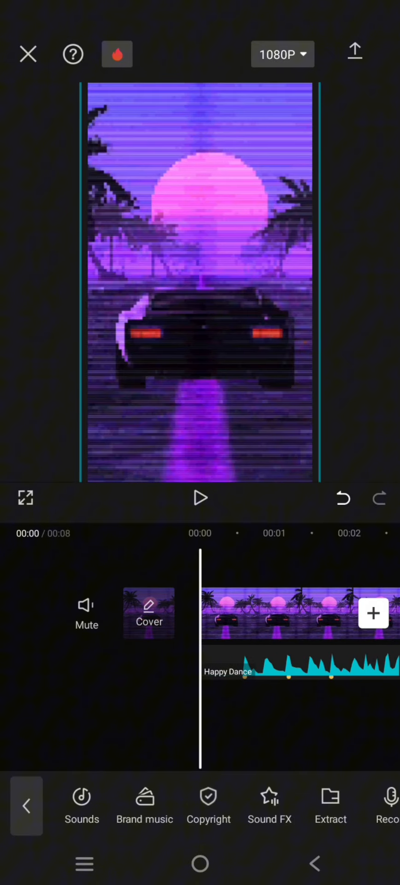
Step: Play back the synthwave car clip with the beat-marked Happy Dance track
left_click(200, 498)
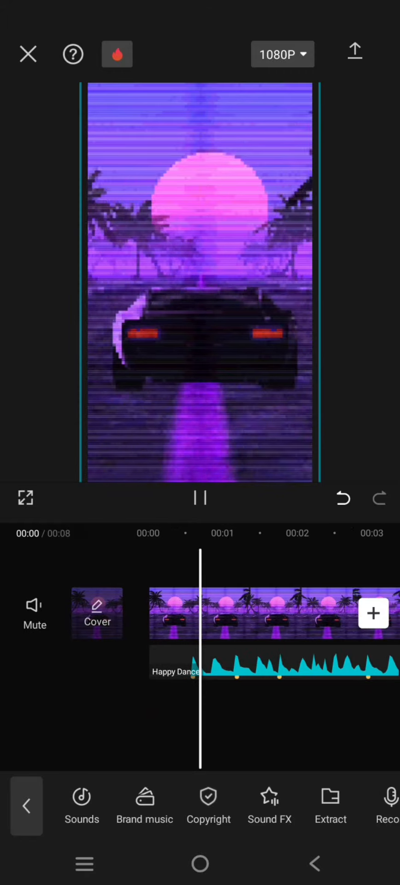